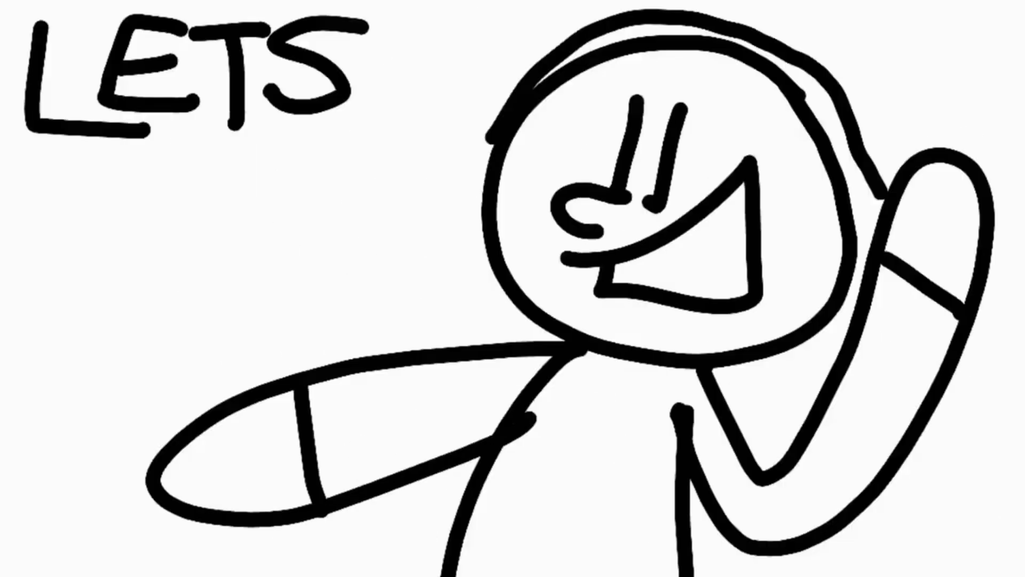
type("Talk Random")
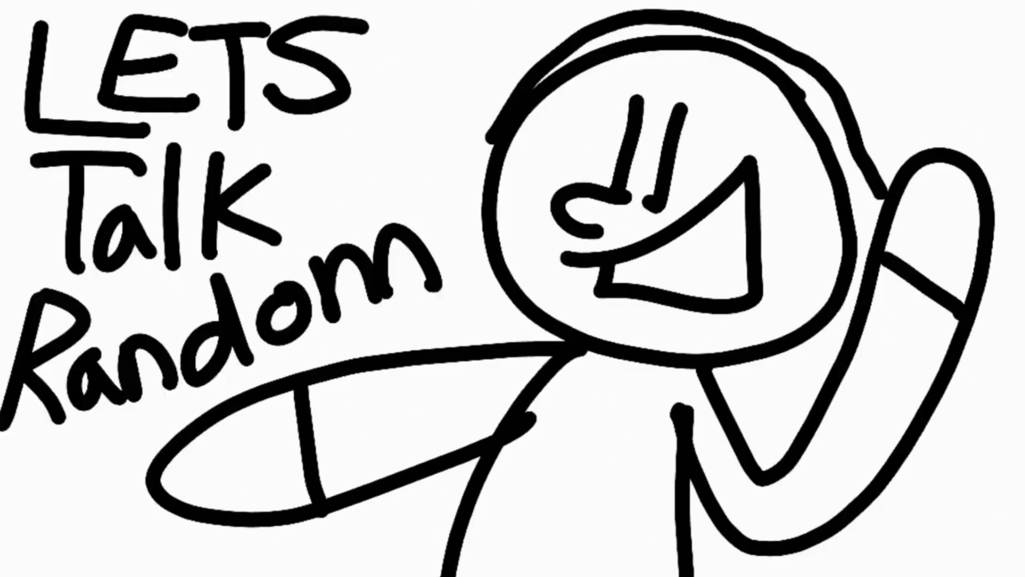